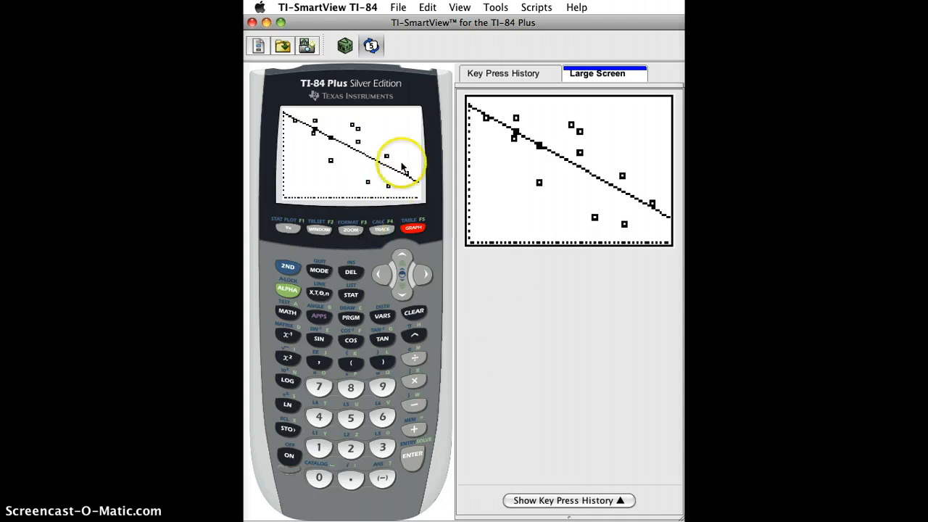
mouse_move(423, 177)
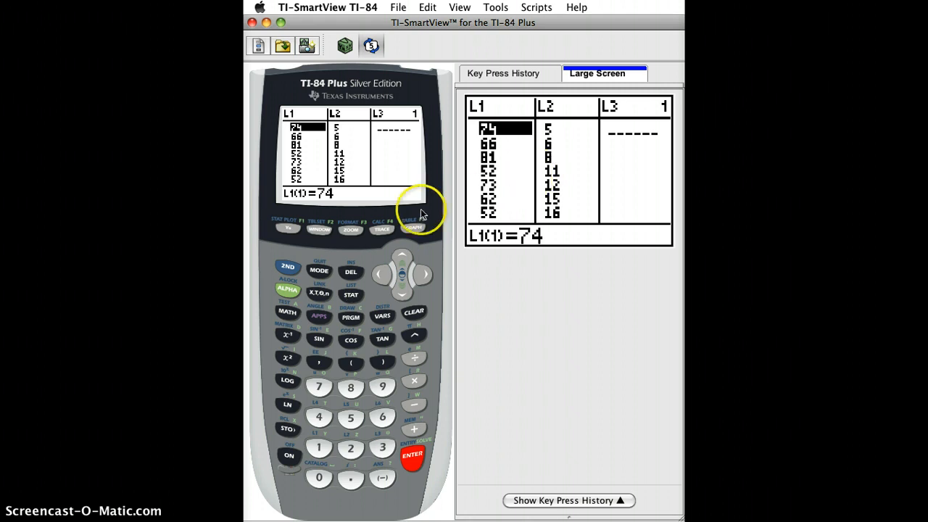
Return from the graph to the STAT list editor and begin a formula on the L3 header
click(411, 226)
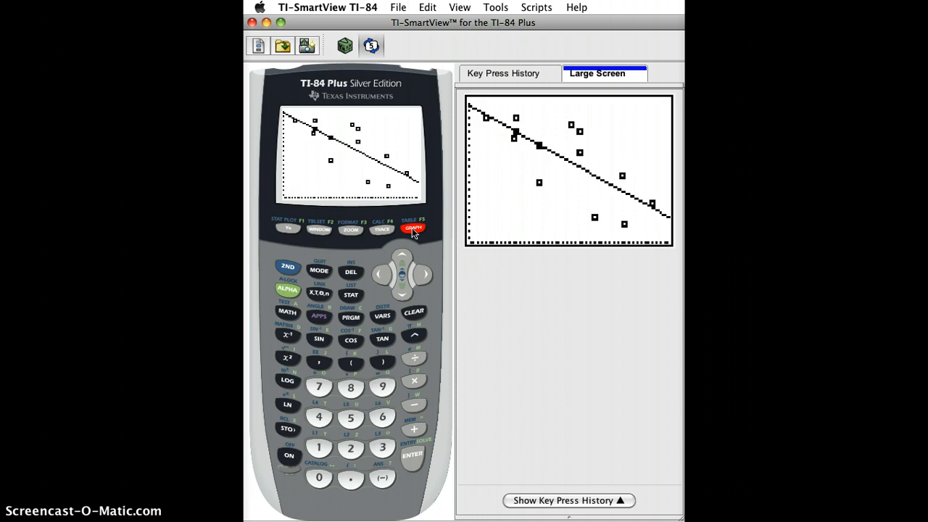
click(351, 295)
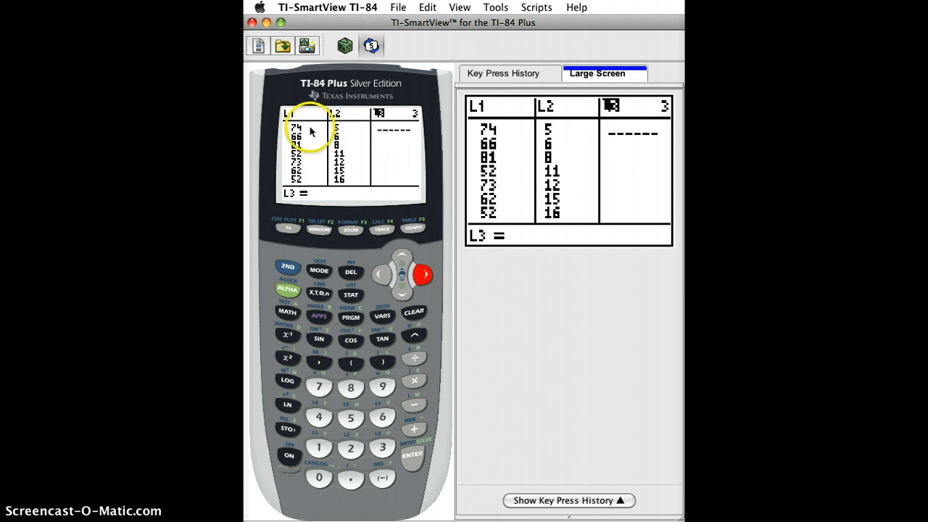
mouse_move(418, 417)
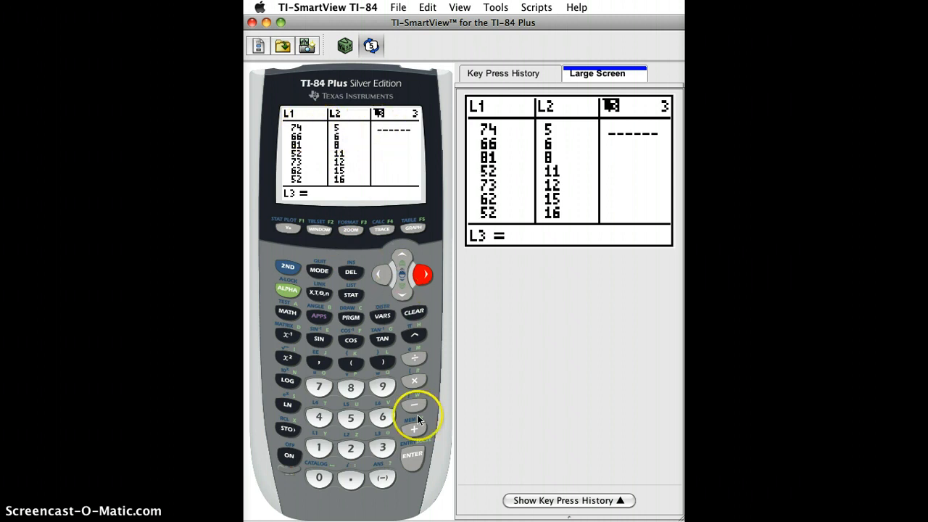
click(412, 455)
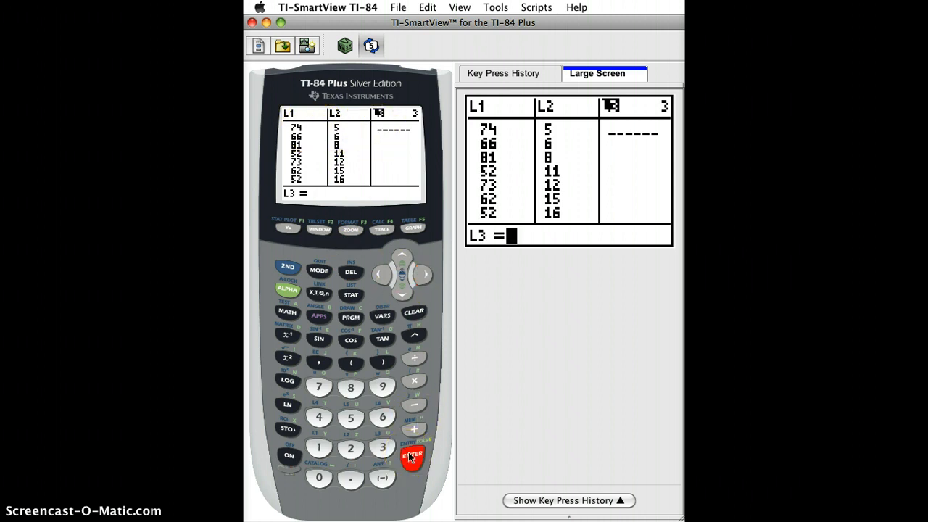
mouse_move(375, 306)
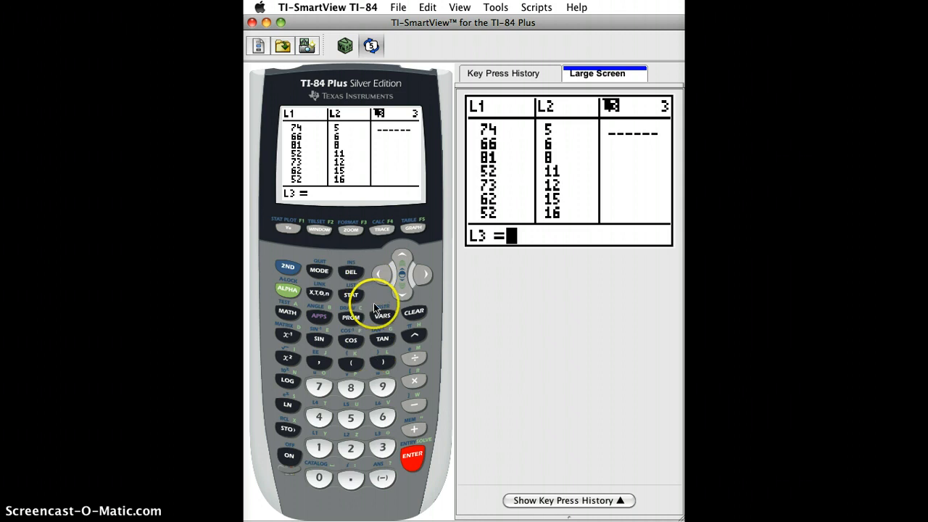
Define L3 as Y1(L1) via VARS > Y-VARS > Function and compute the predicted values
click(383, 316)
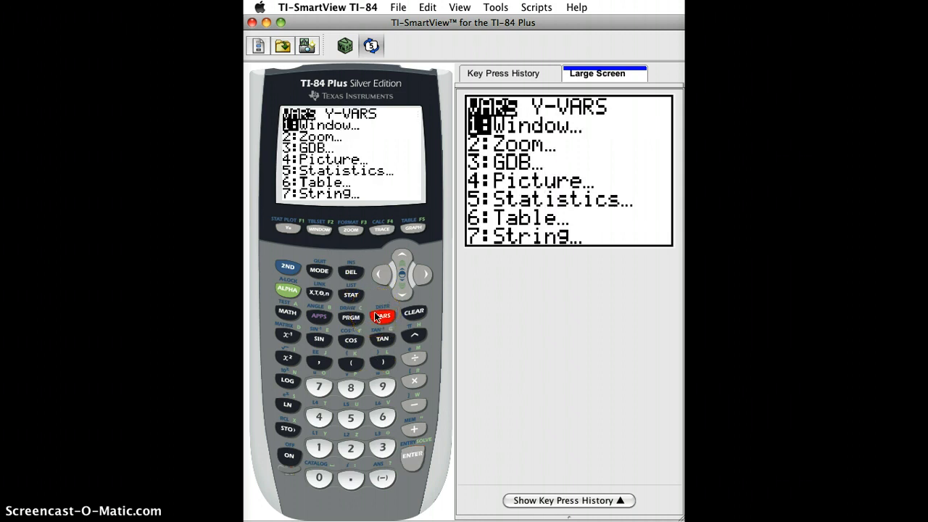
click(411, 455)
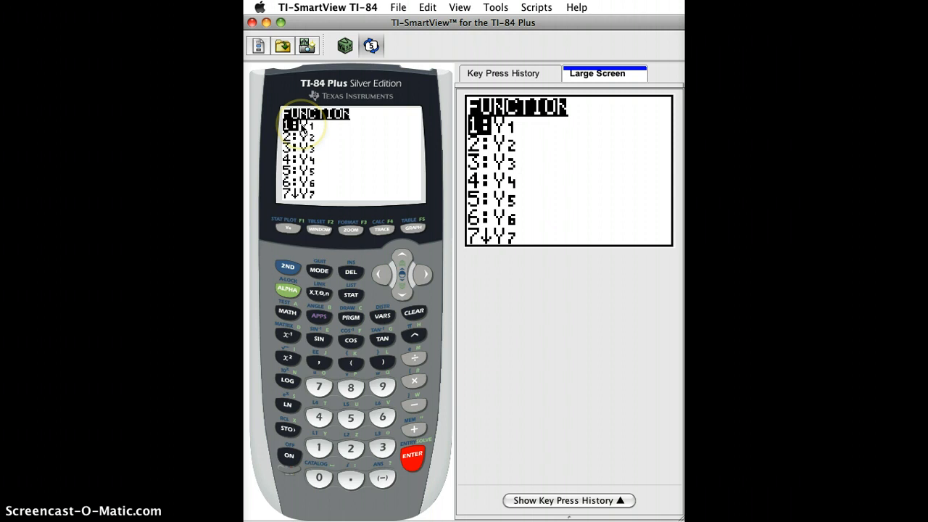
mouse_move(366, 314)
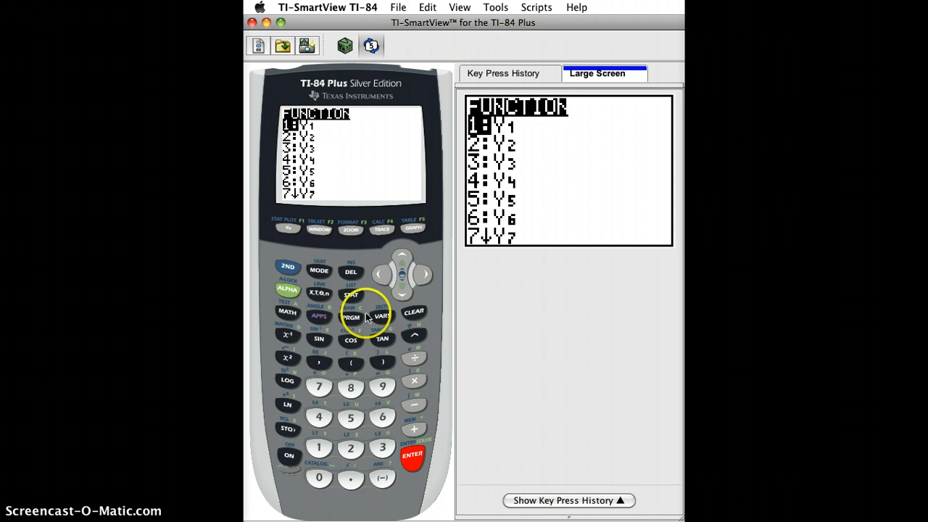
click(412, 455)
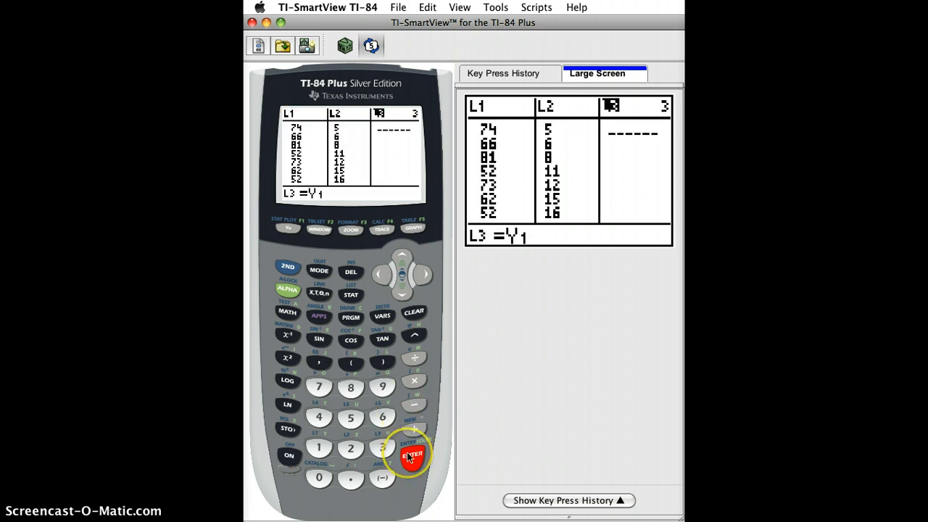
click(351, 362)
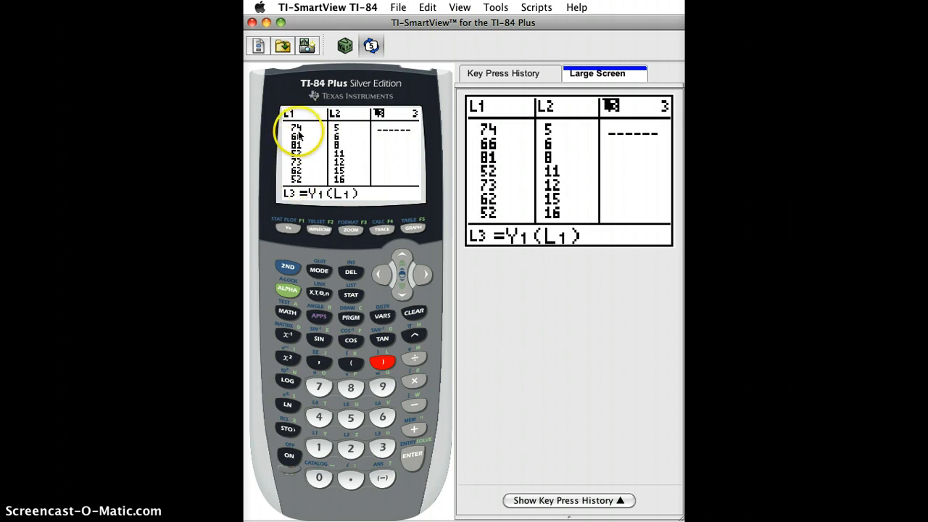
mouse_move(415, 312)
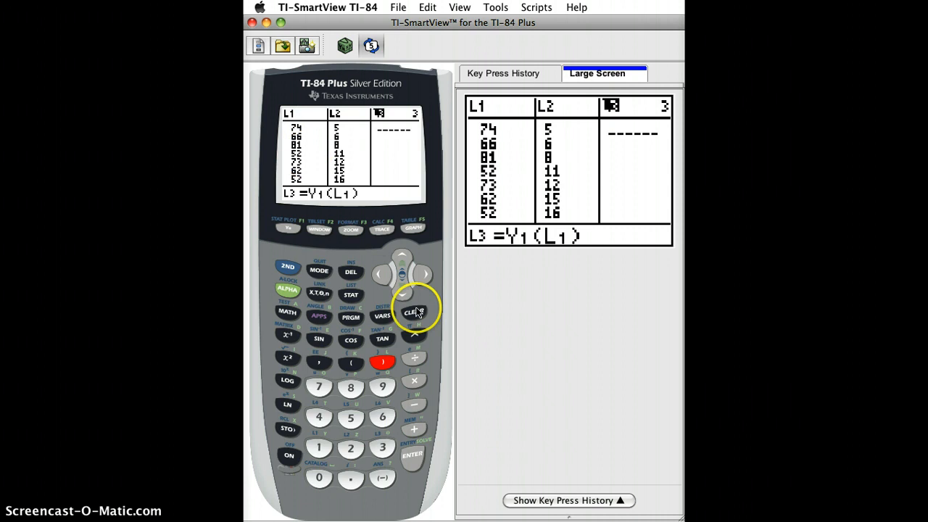
click(412, 455)
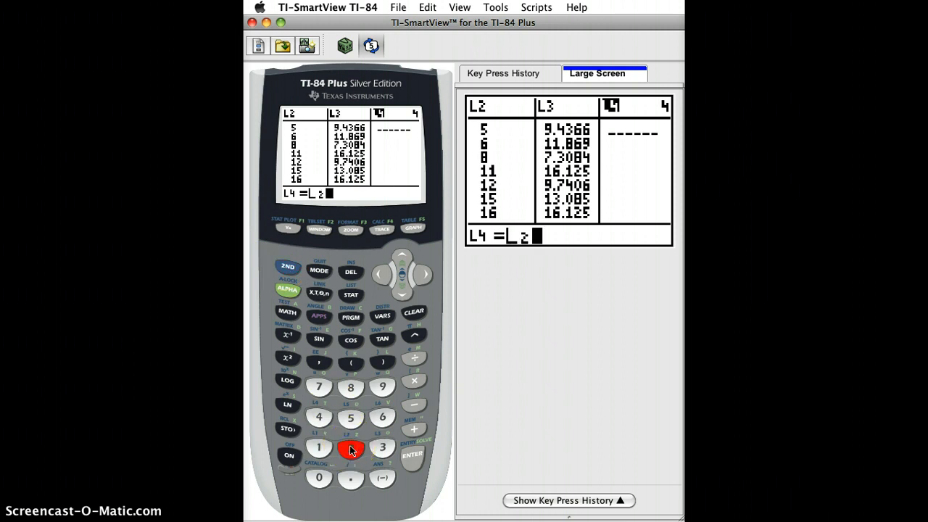
Enter the residual formula L2−L3 in the L4 header
click(414, 403)
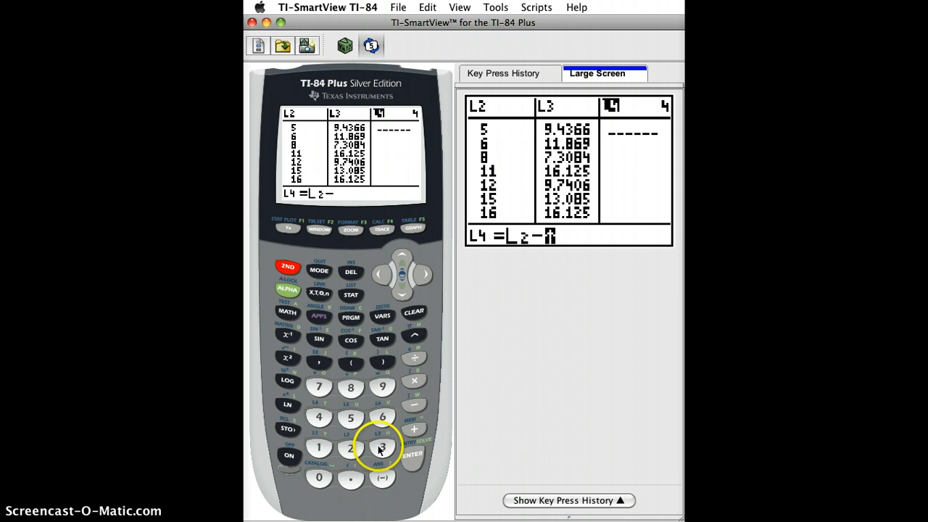
click(383, 447)
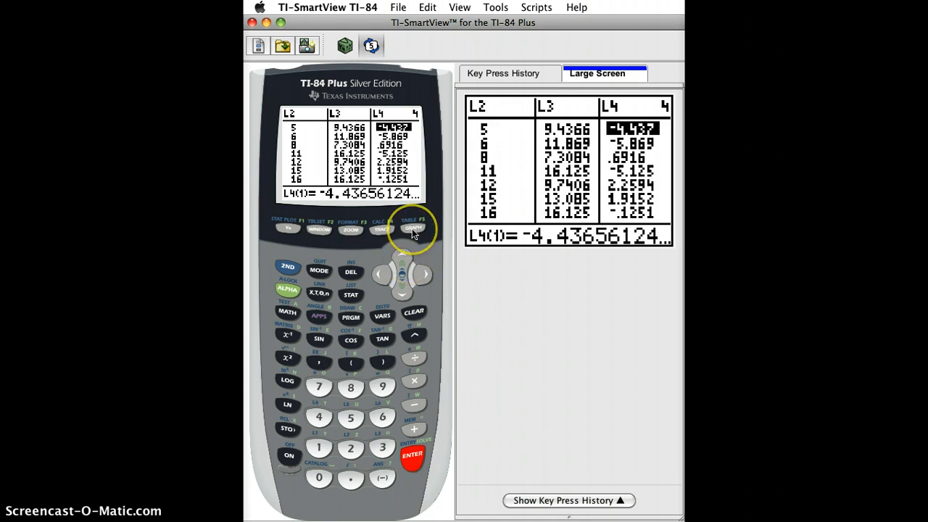
mouse_move(287, 267)
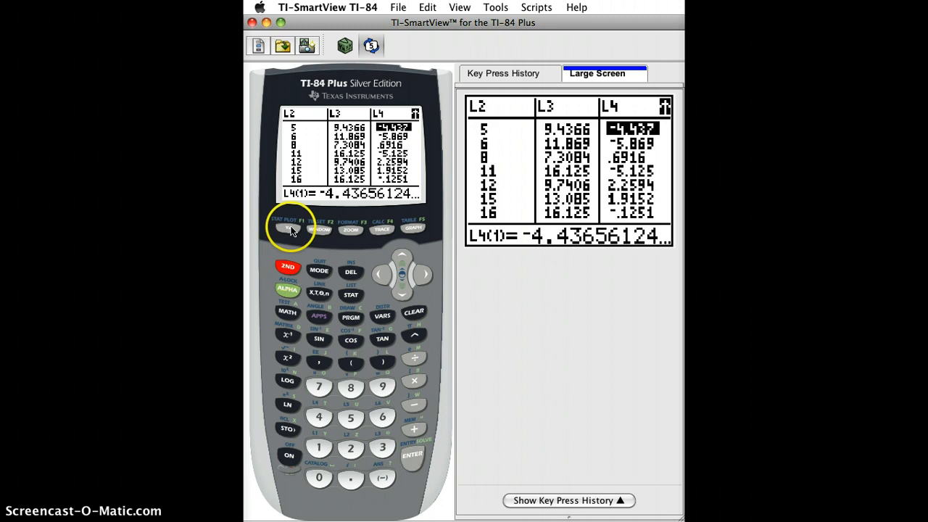
Bring up STAT PLOT to configure Plot2 as a scatter of L1 versus L4
click(288, 229)
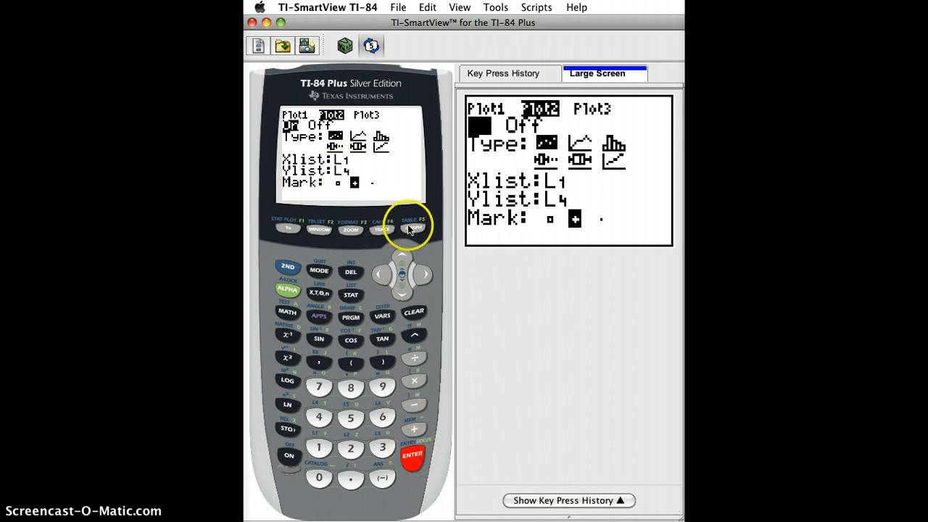
Deselect the Y1 regression equation in Y= and bring up the ZOOM menu
click(412, 229)
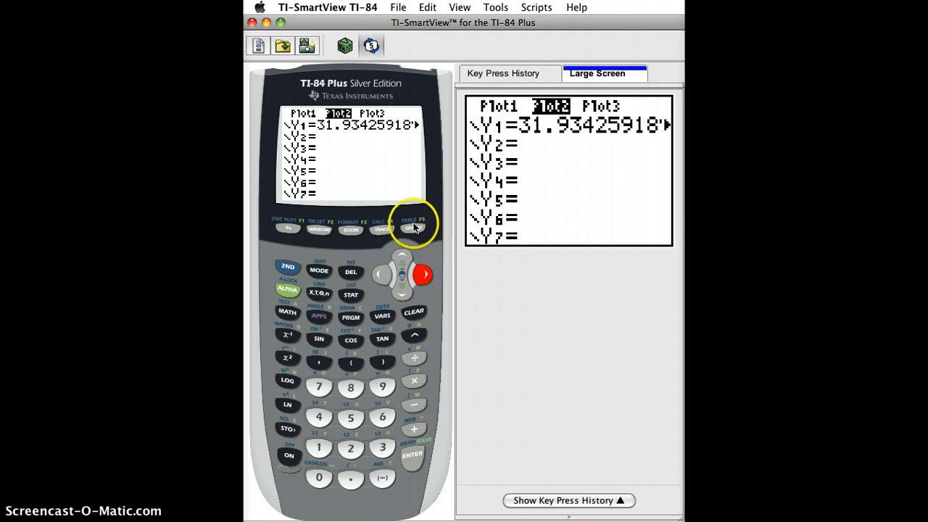
click(412, 229)
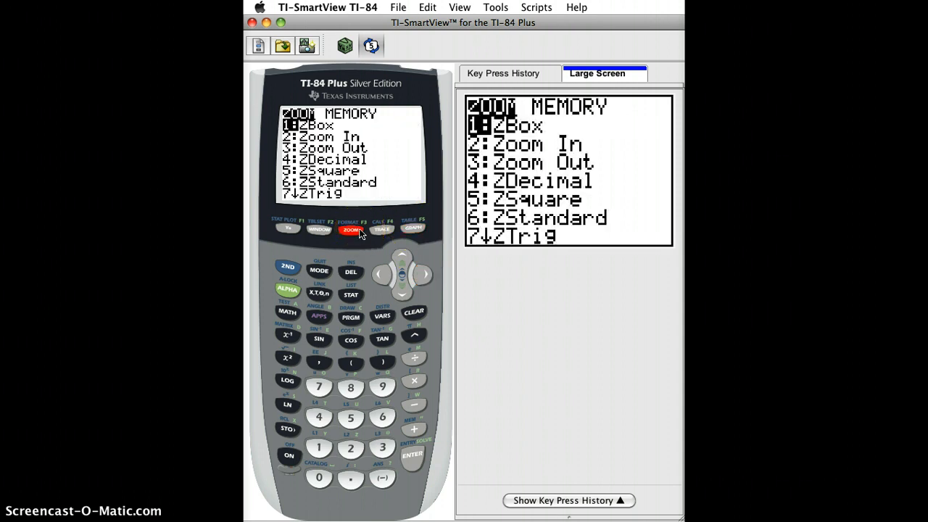
click(383, 386)
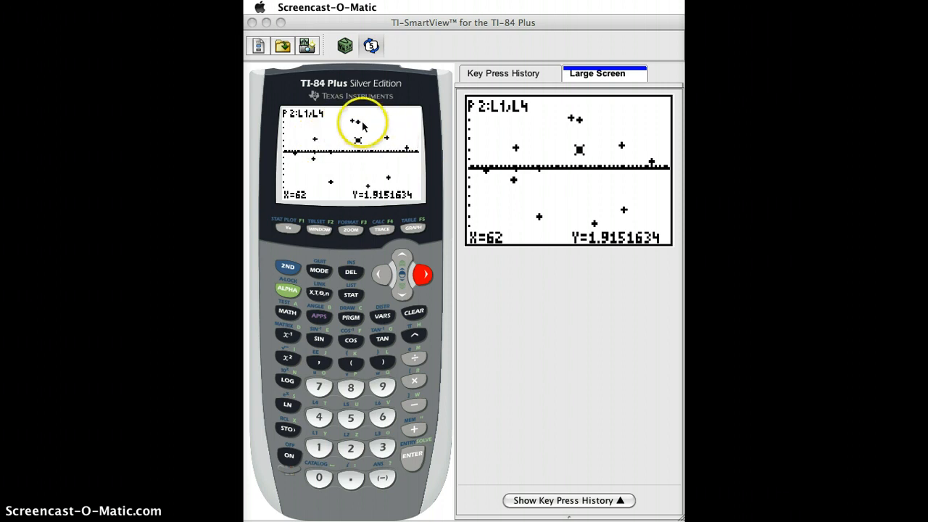
mouse_move(328, 145)
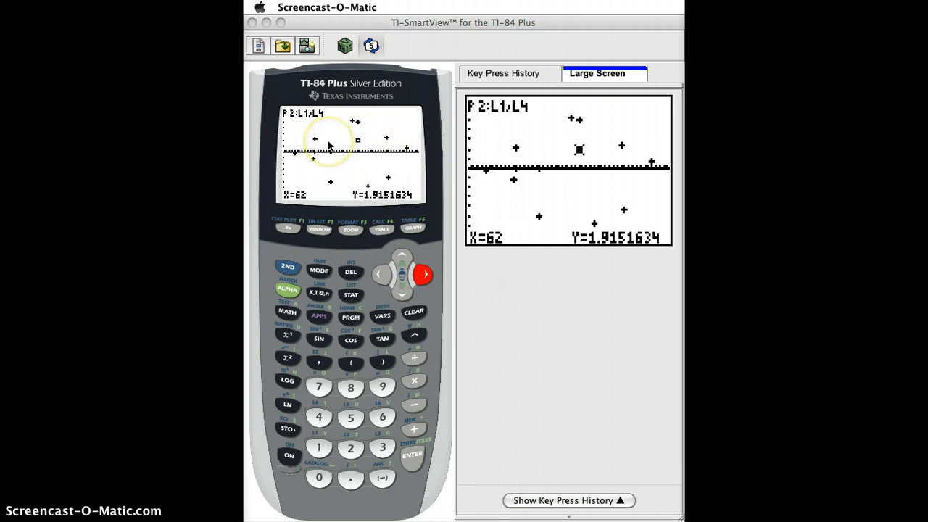
mouse_move(332, 177)
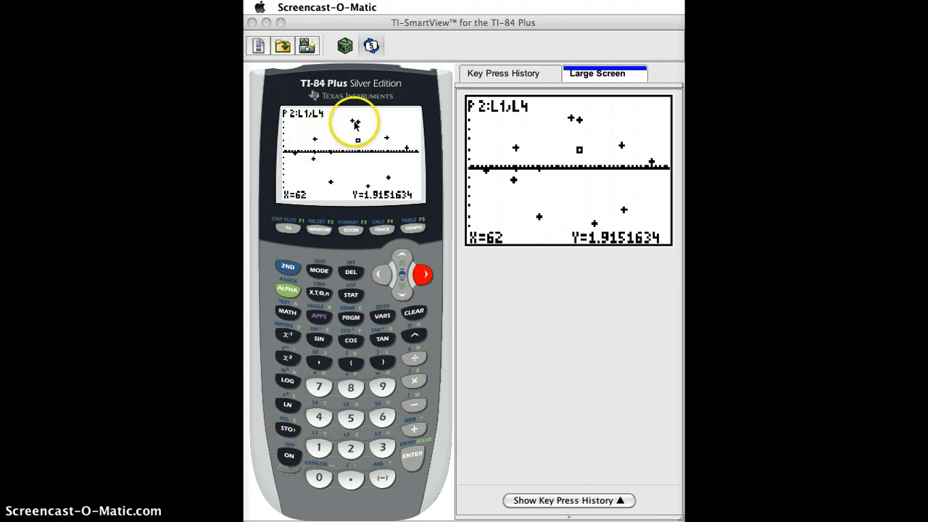
mouse_move(332, 187)
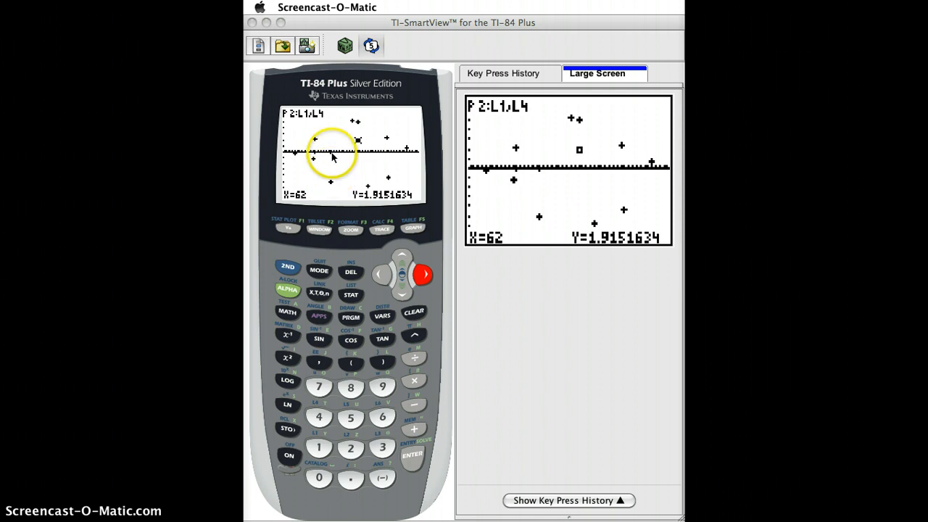
mouse_move(421, 148)
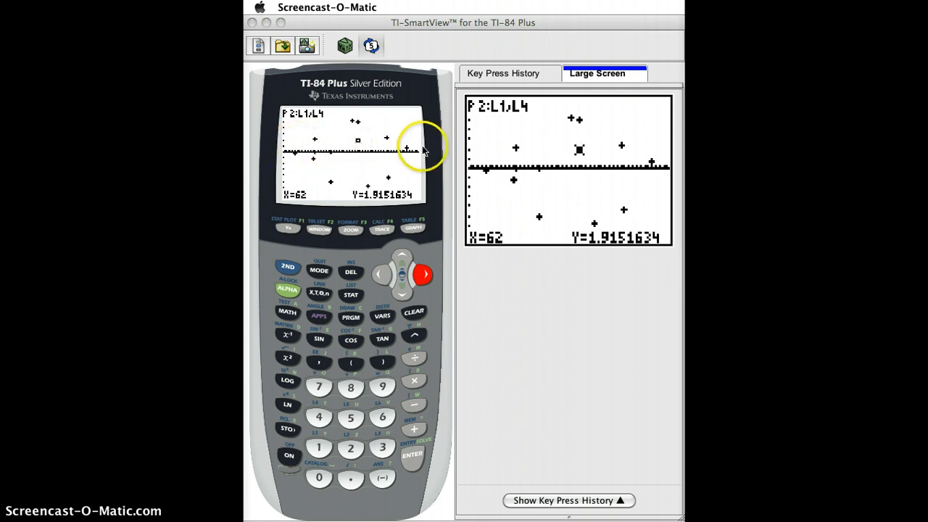